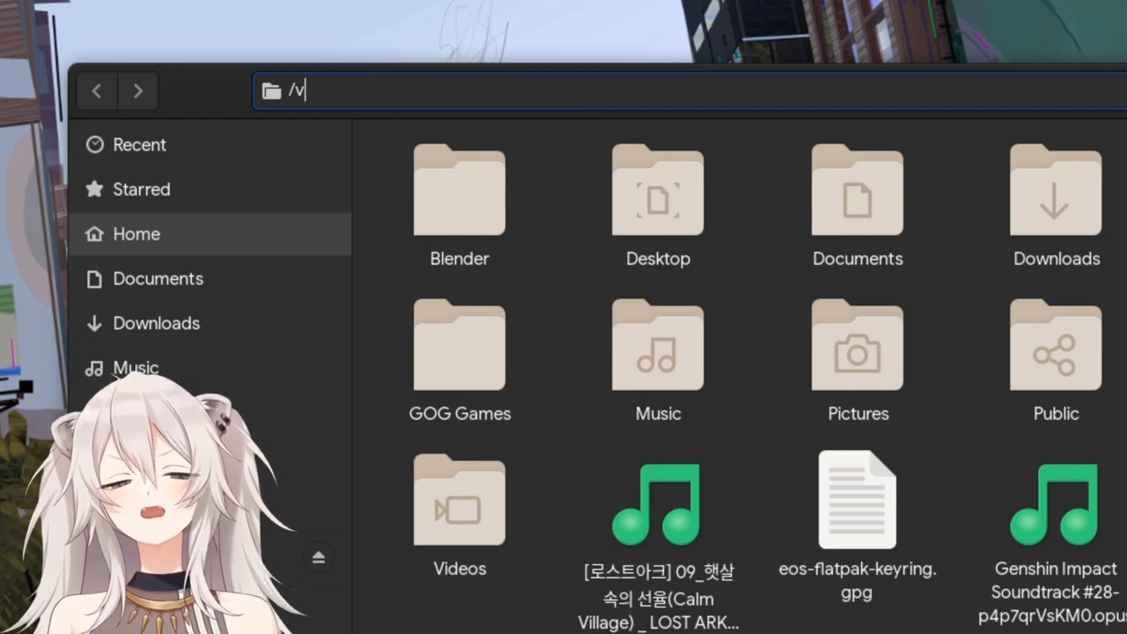
Step: Enter the path /usr/share/themes/ into the location bar, building it folder by folder
type("usr/")
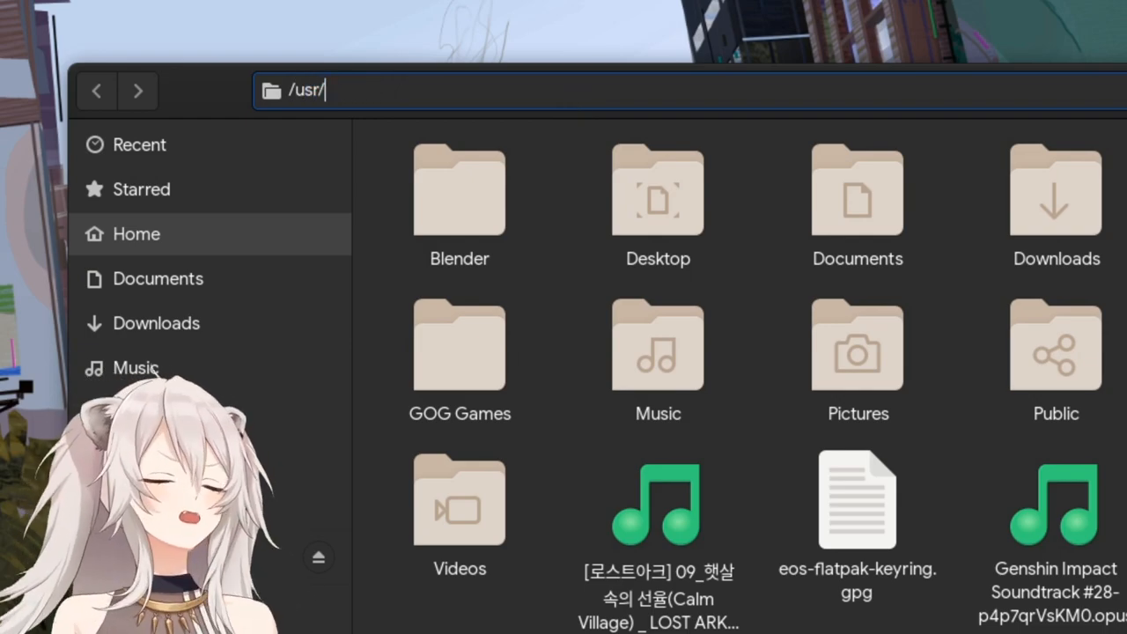
type("share/")
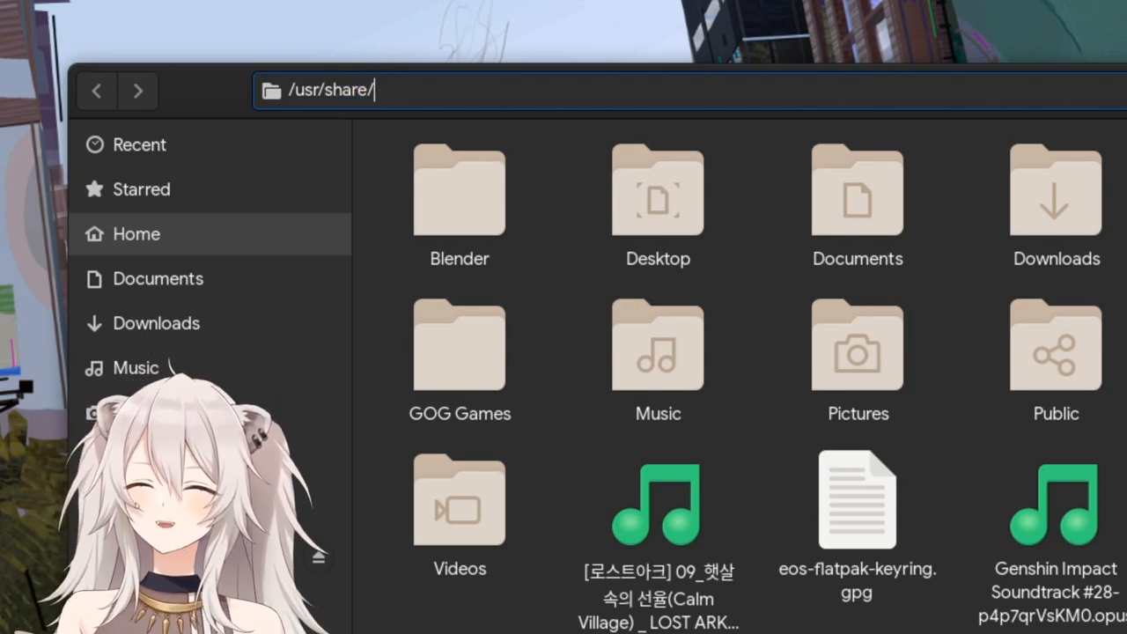
type("themes/")
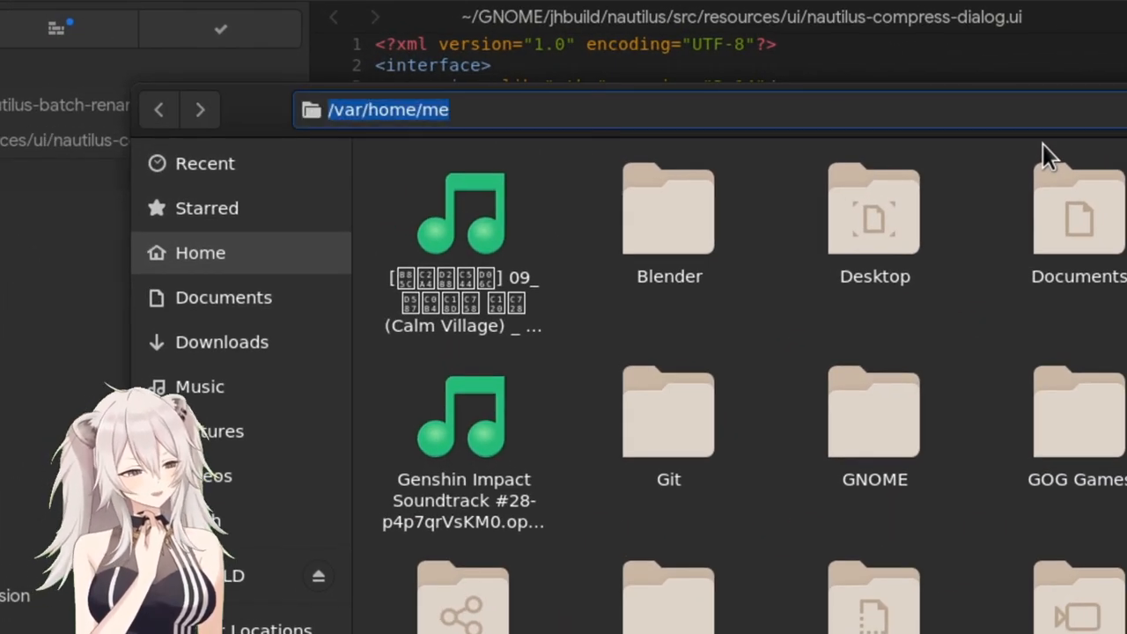
Step: Replace the home path with /usr/share/a and complete it to /usr/share/appdata/ from the suggestions
key("BackSpace")
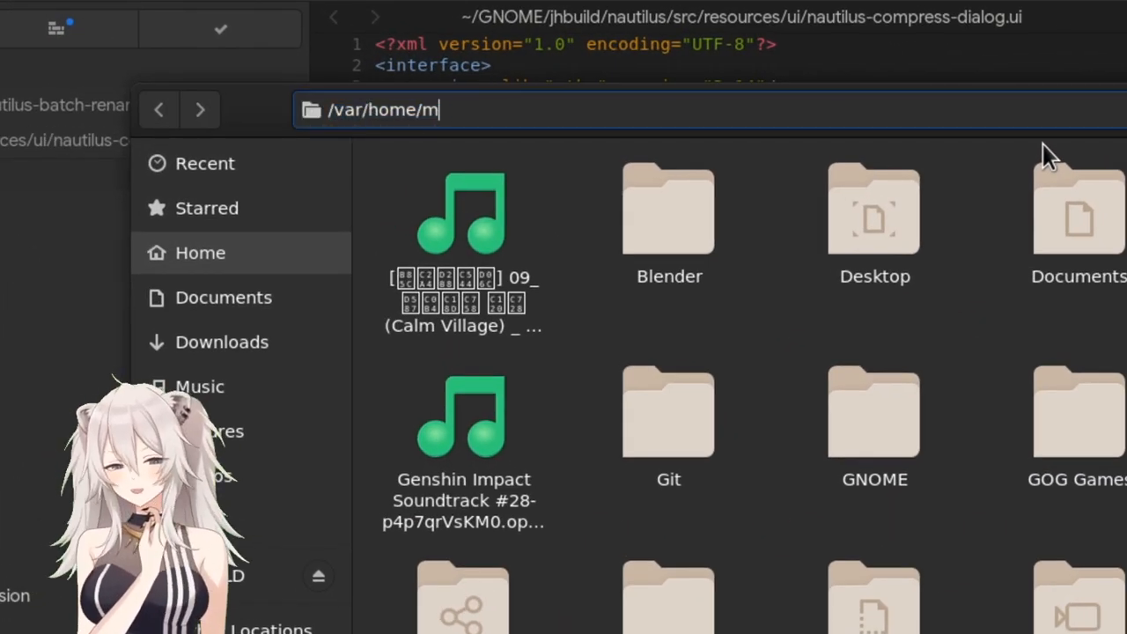
type("/usr/")
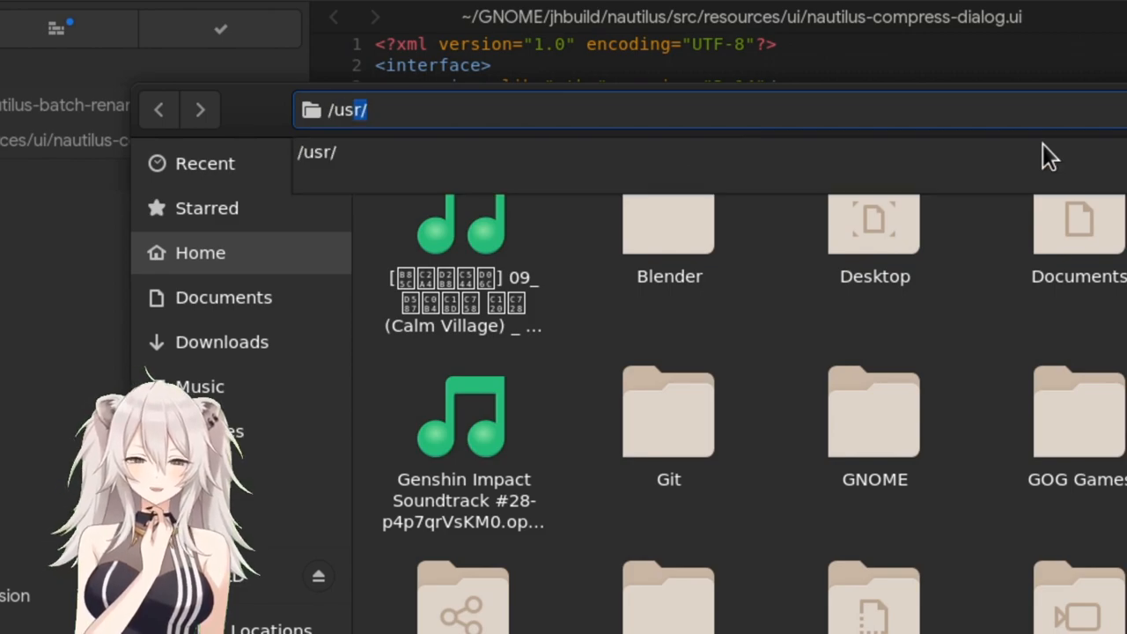
type("share/")
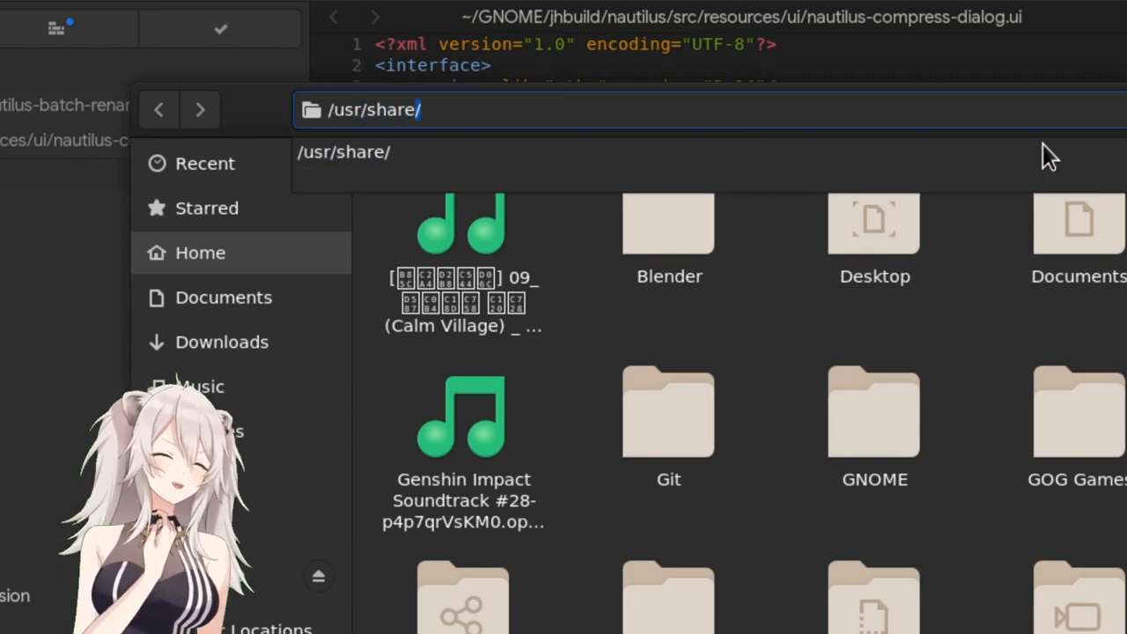
type("a")
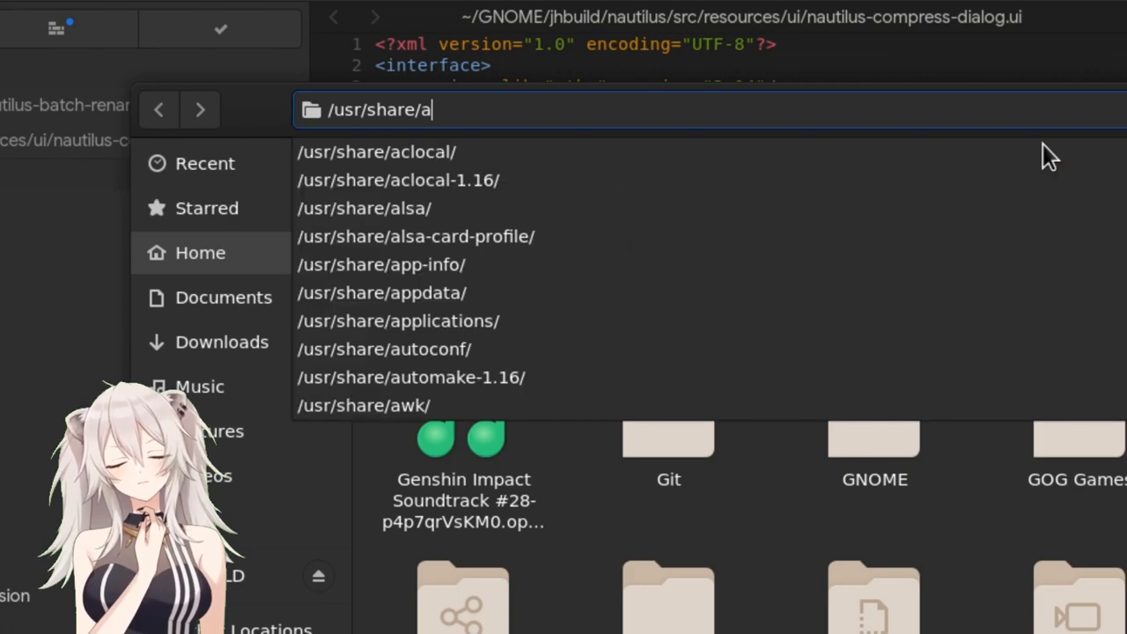
key("Tab")
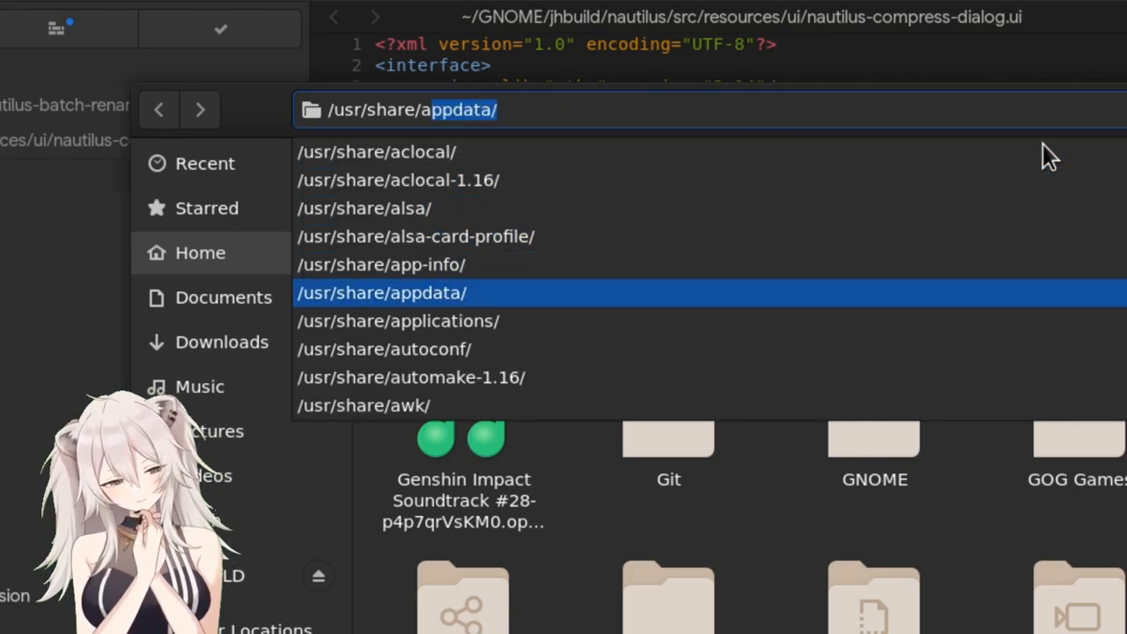